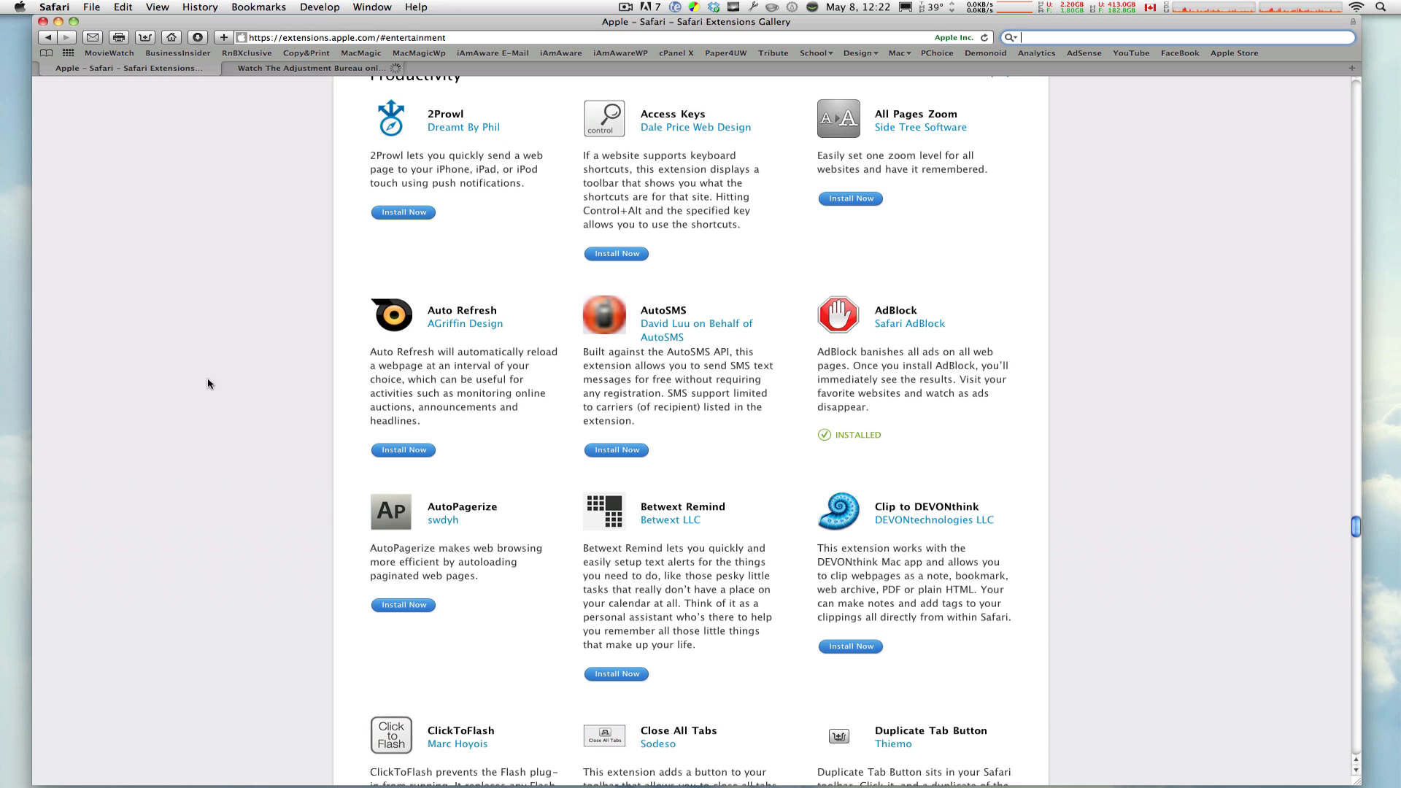
{"action": "mouse_move", "coordinate": [240, 266]}
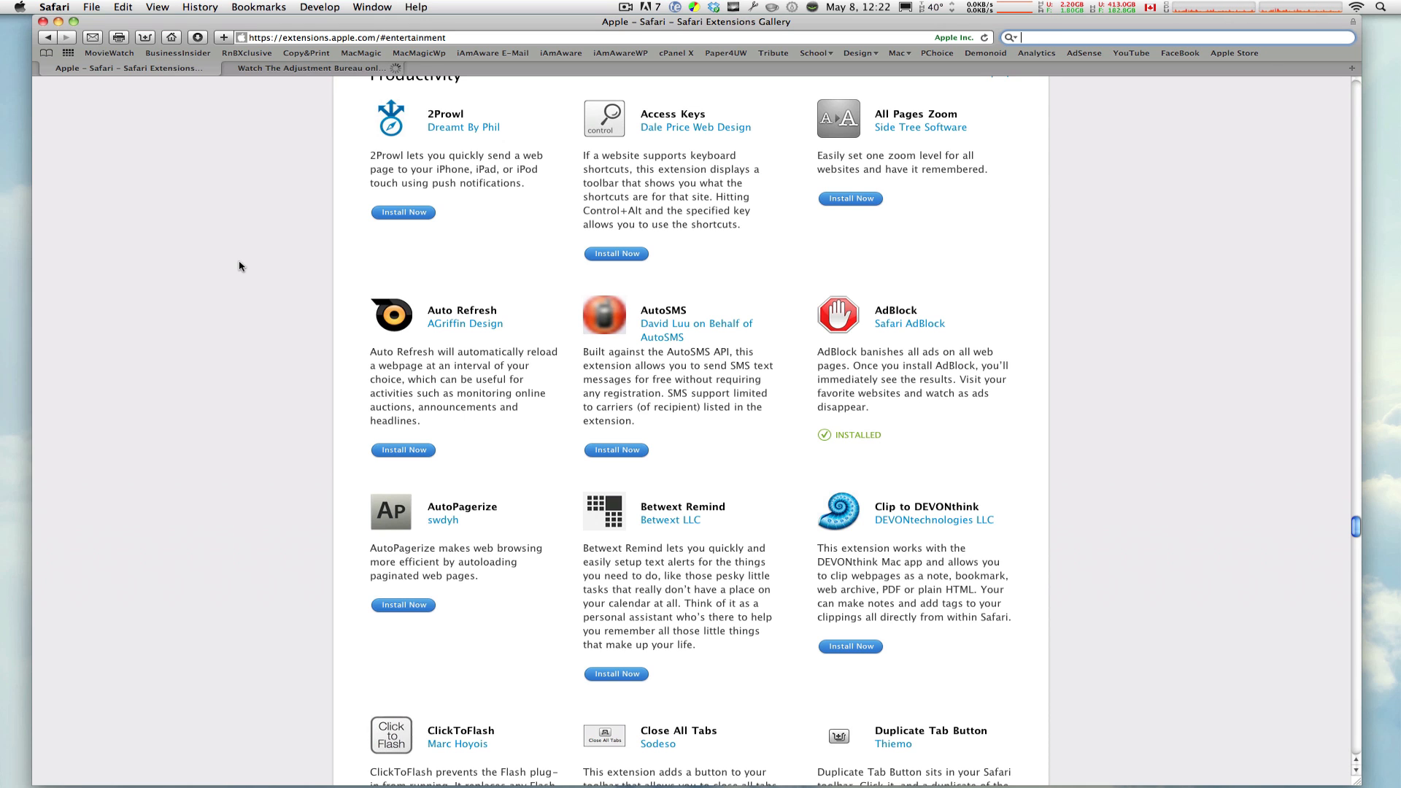
{"action": "mouse_move", "coordinate": [284, 87]}
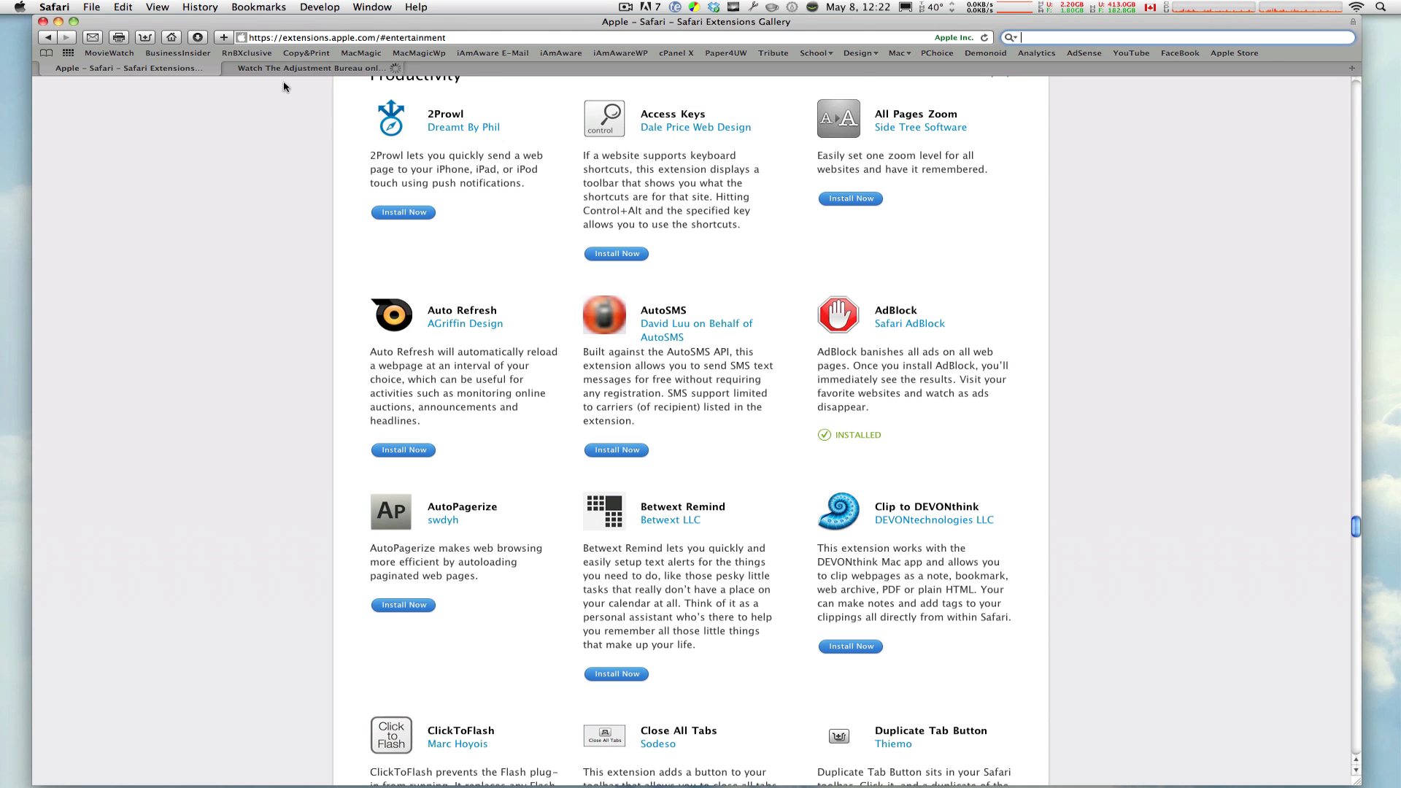
Switch to The Adjustment Bureau listing tab.
{"action": "left_click", "coordinate": [314, 69]}
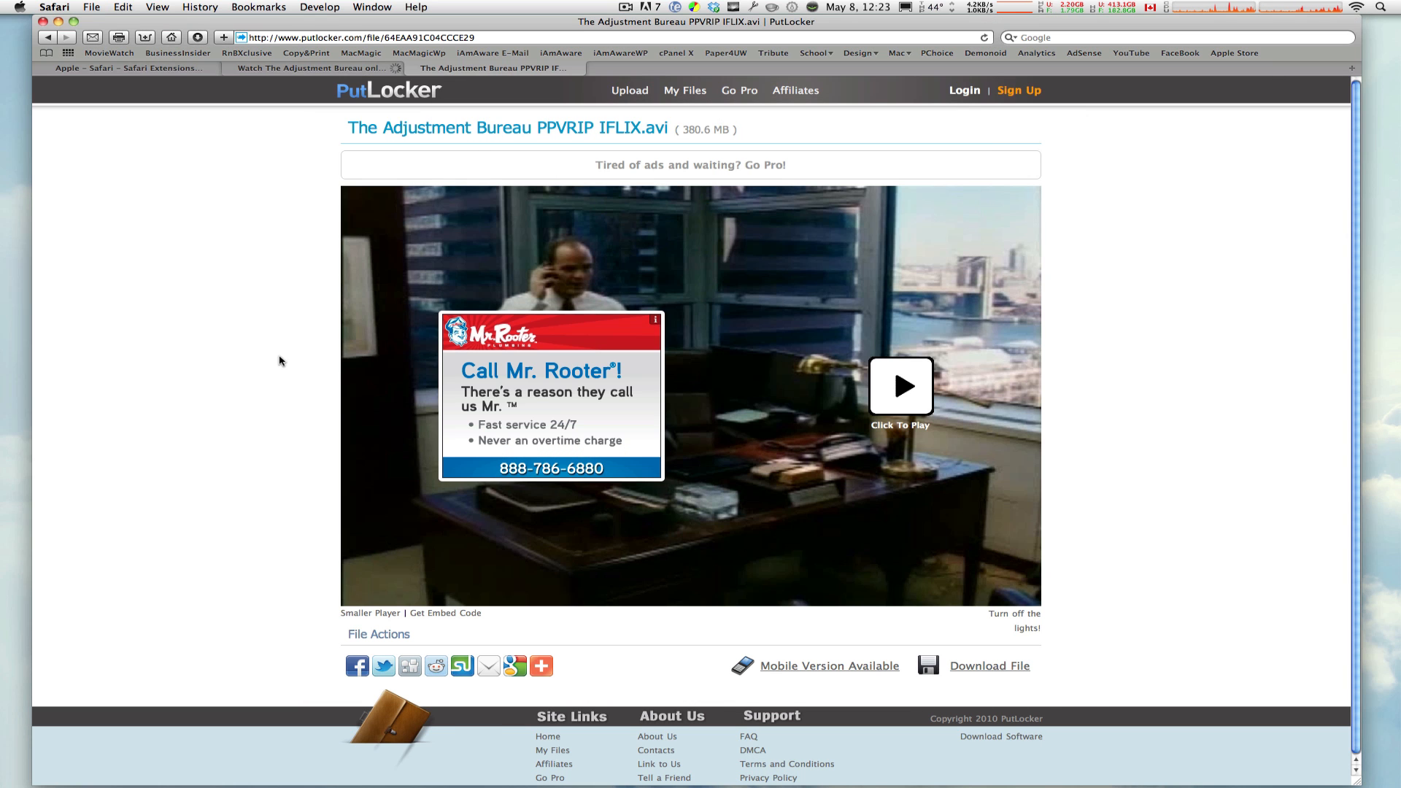
{"action": "mouse_move", "coordinate": [900, 387]}
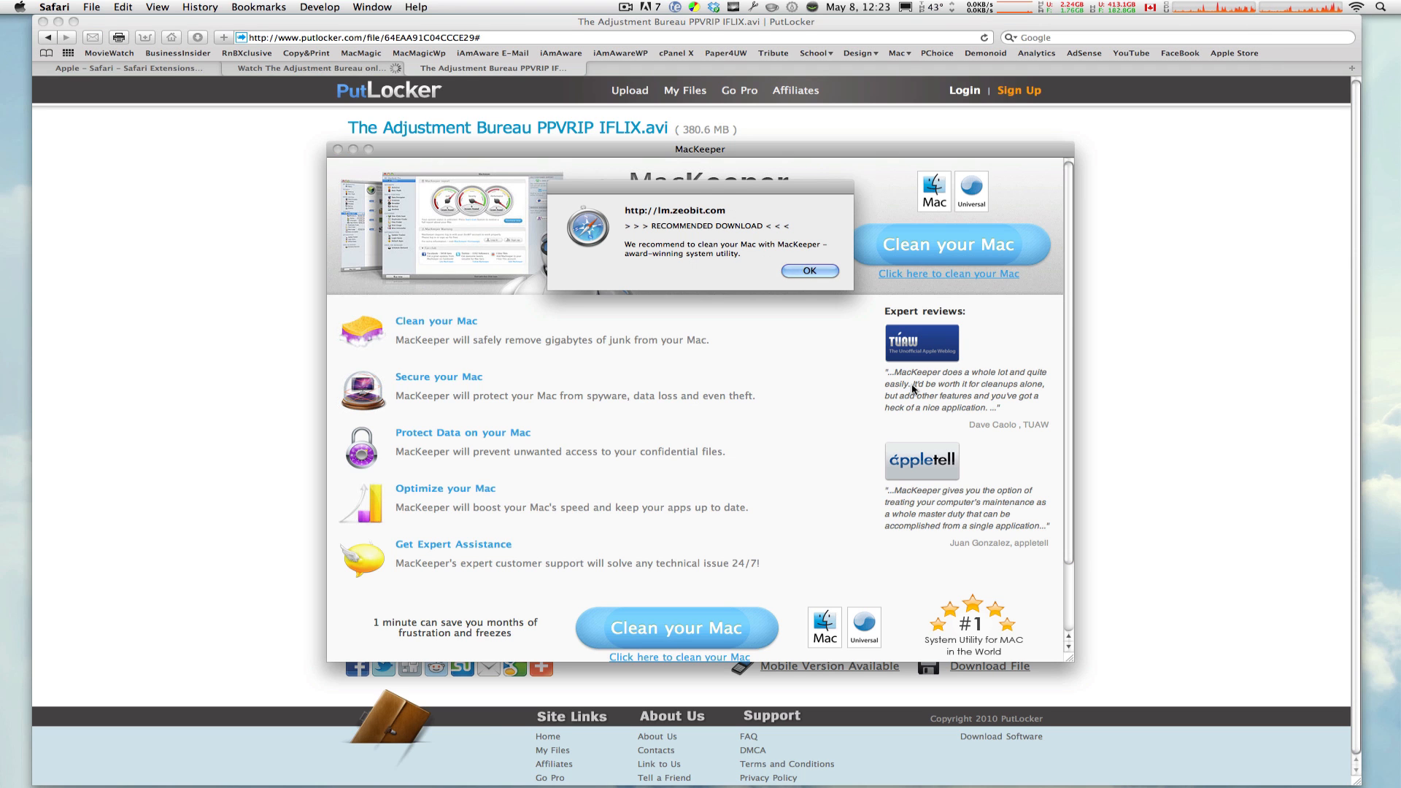
Dismiss the MacKeeper ad, play and pause The Adjustment Bureau, then return to the Extensions Gallery.
{"action": "left_click", "coordinate": [808, 271]}
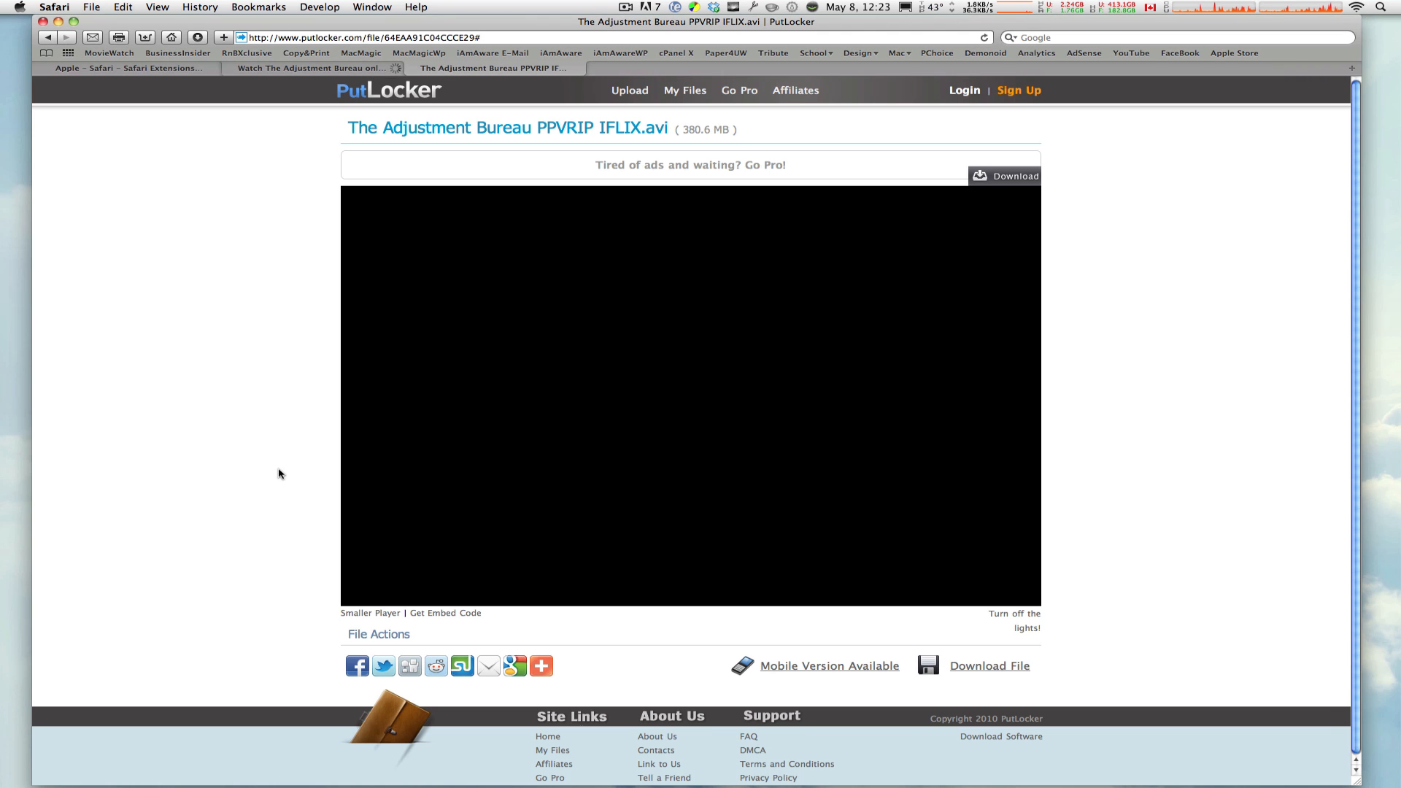
{"action": "left_click", "coordinate": [690, 396]}
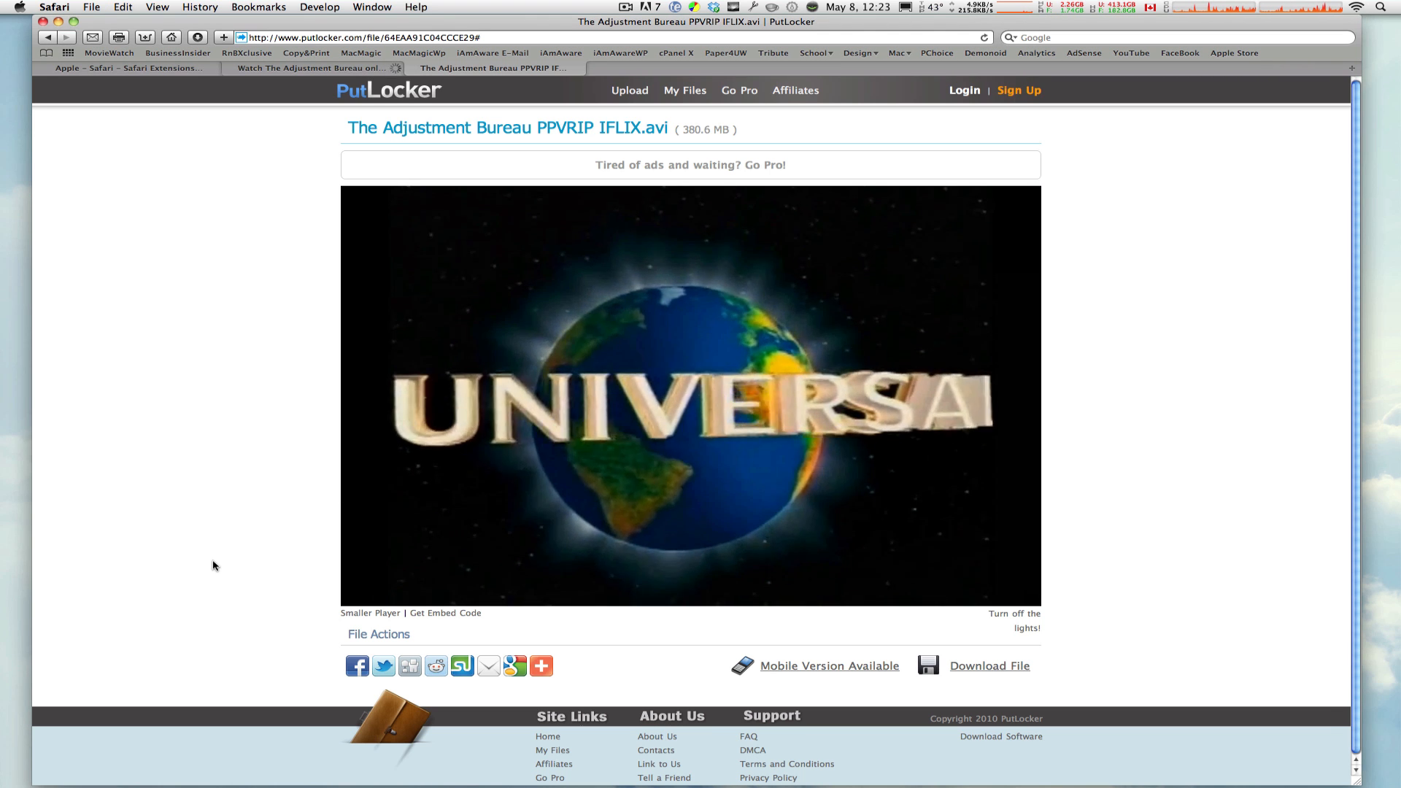
{"action": "left_click", "coordinate": [690, 397]}
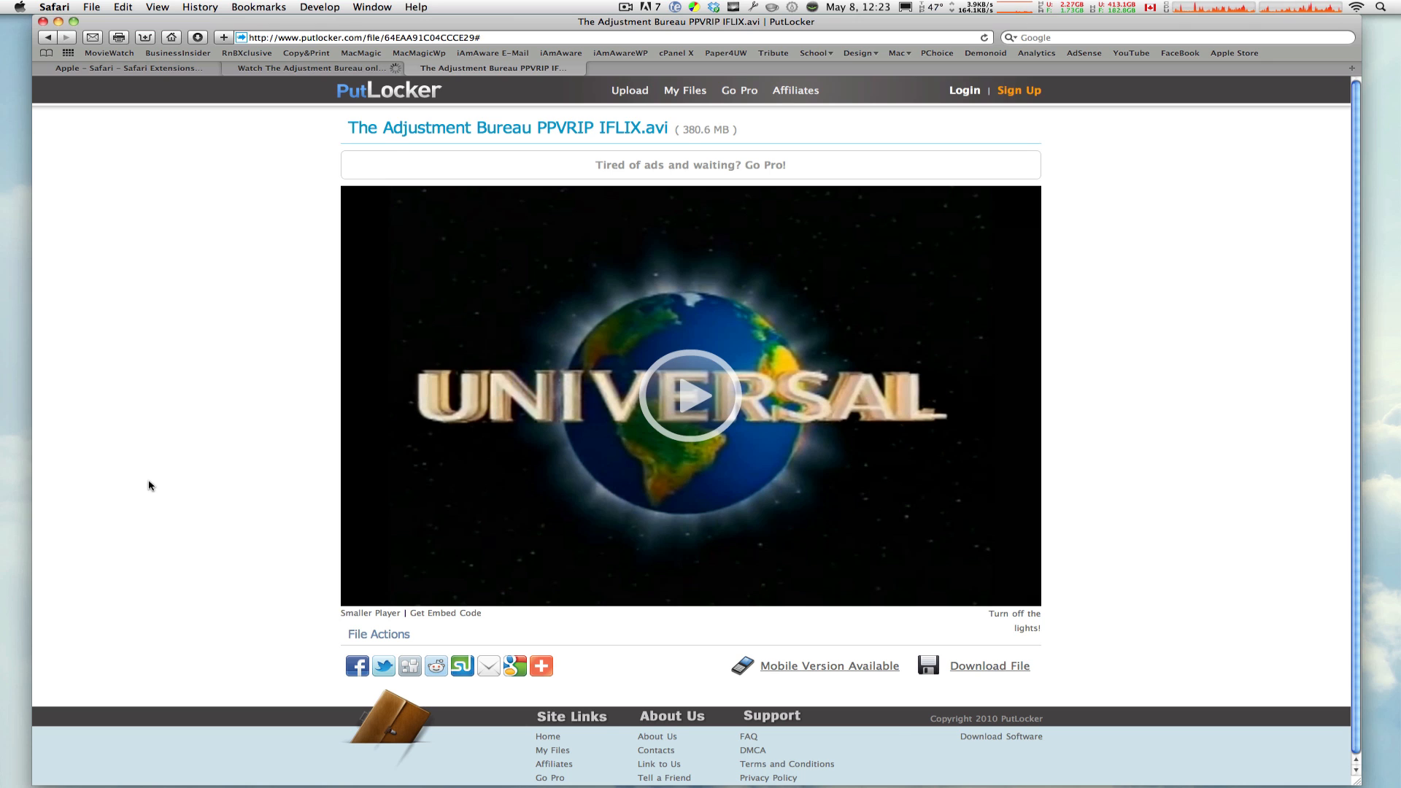
{"action": "left_click", "coordinate": [124, 68]}
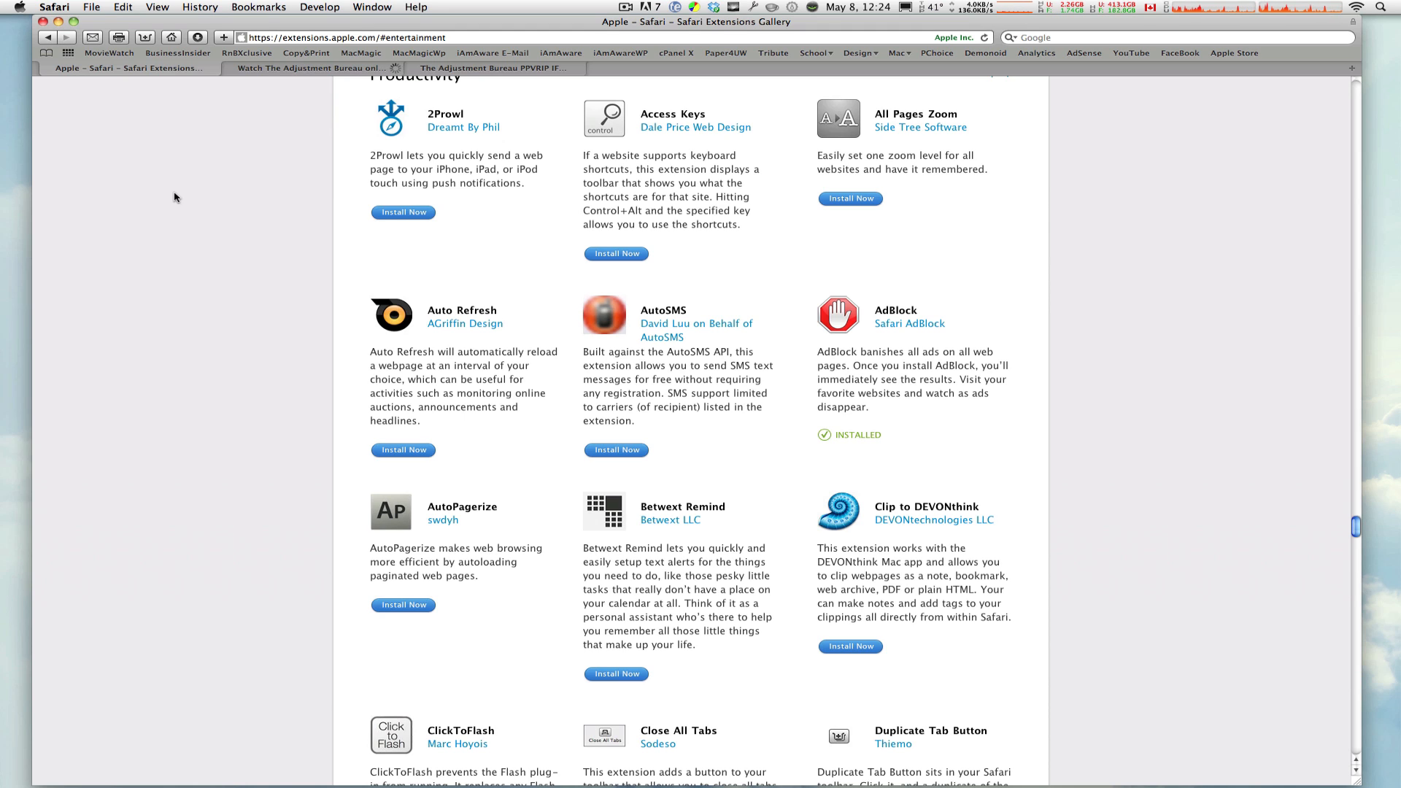
{"action": "mouse_move", "coordinate": [323, 412]}
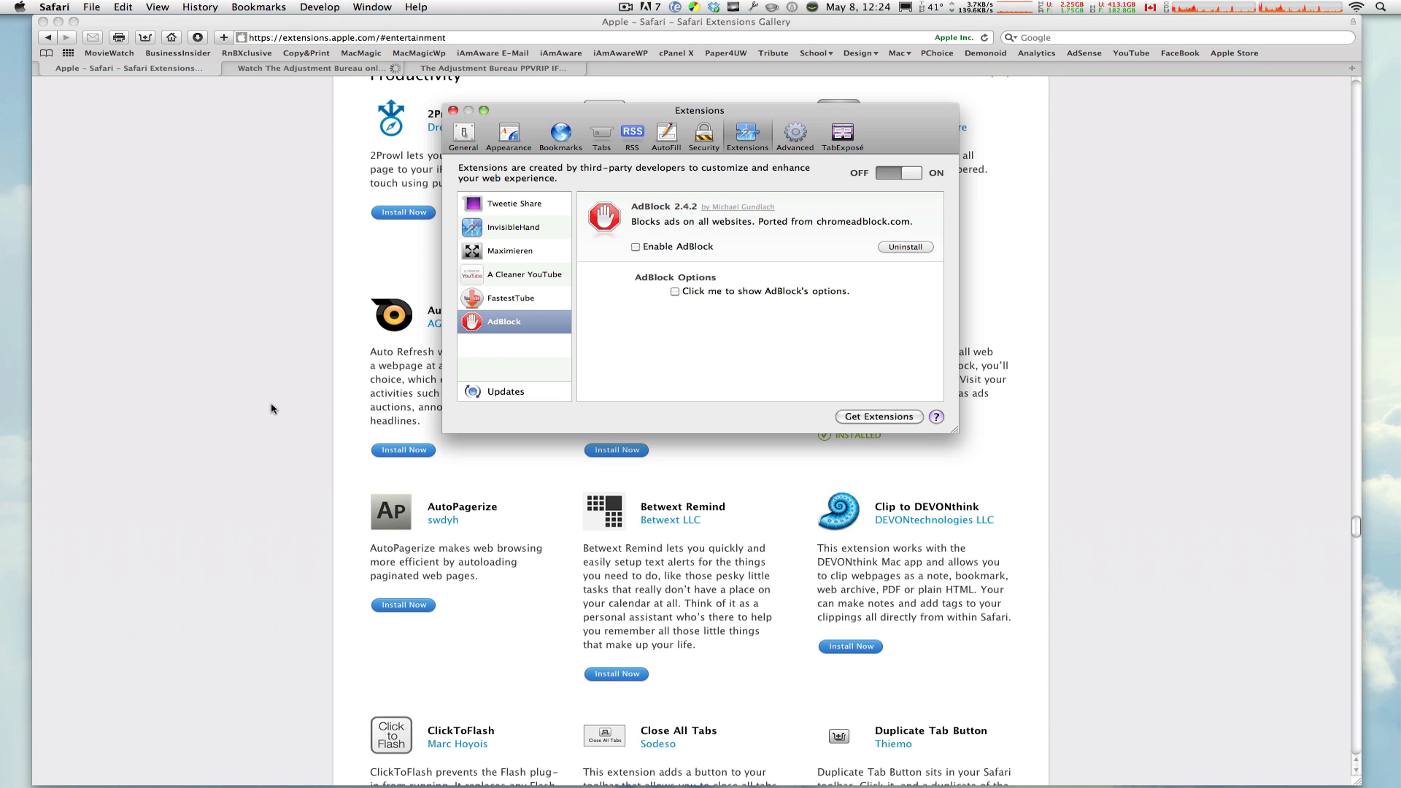
{"action": "mouse_move", "coordinate": [670, 256]}
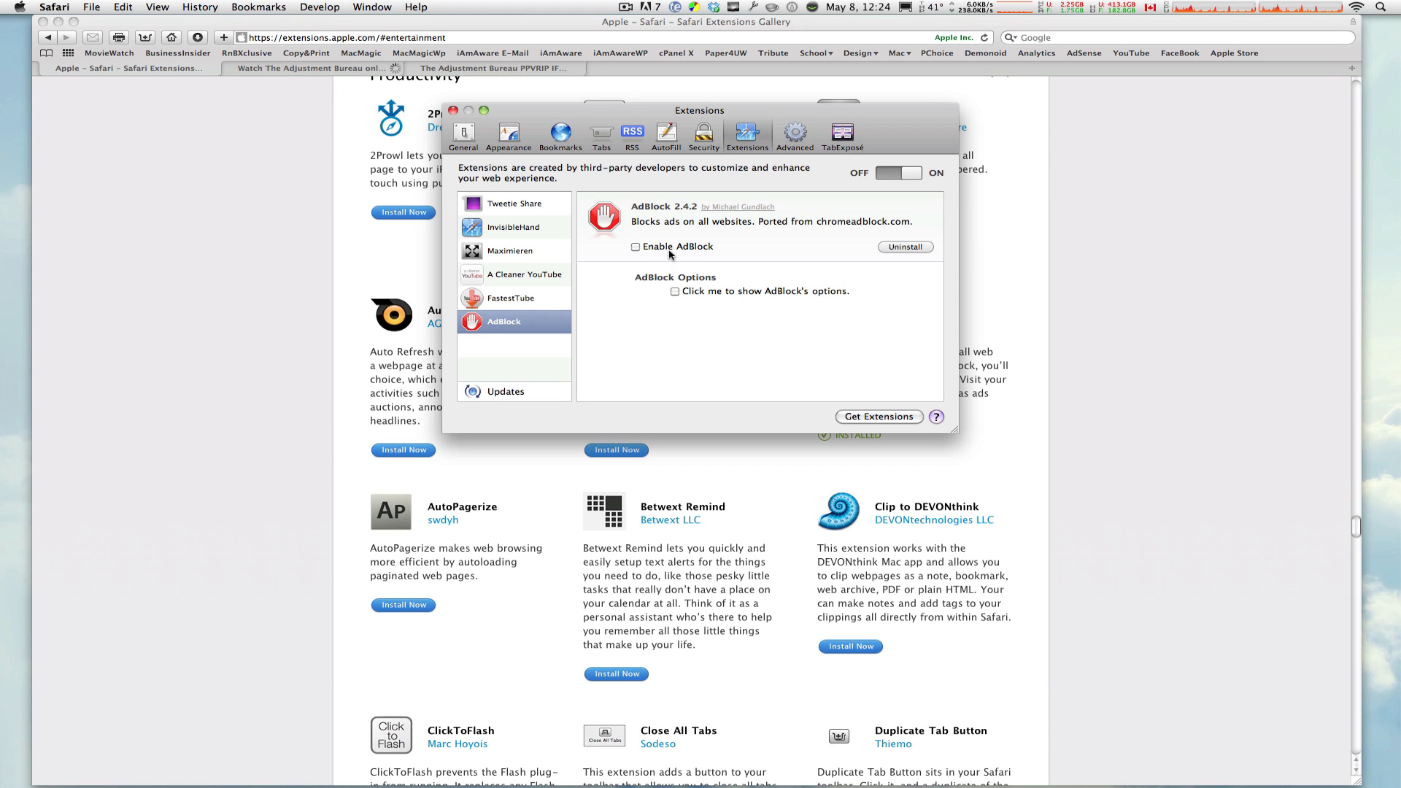
Enable the AdBlock extension and go back to The Adjustment Bureau listing tab.
{"action": "left_click", "coordinate": [455, 110]}
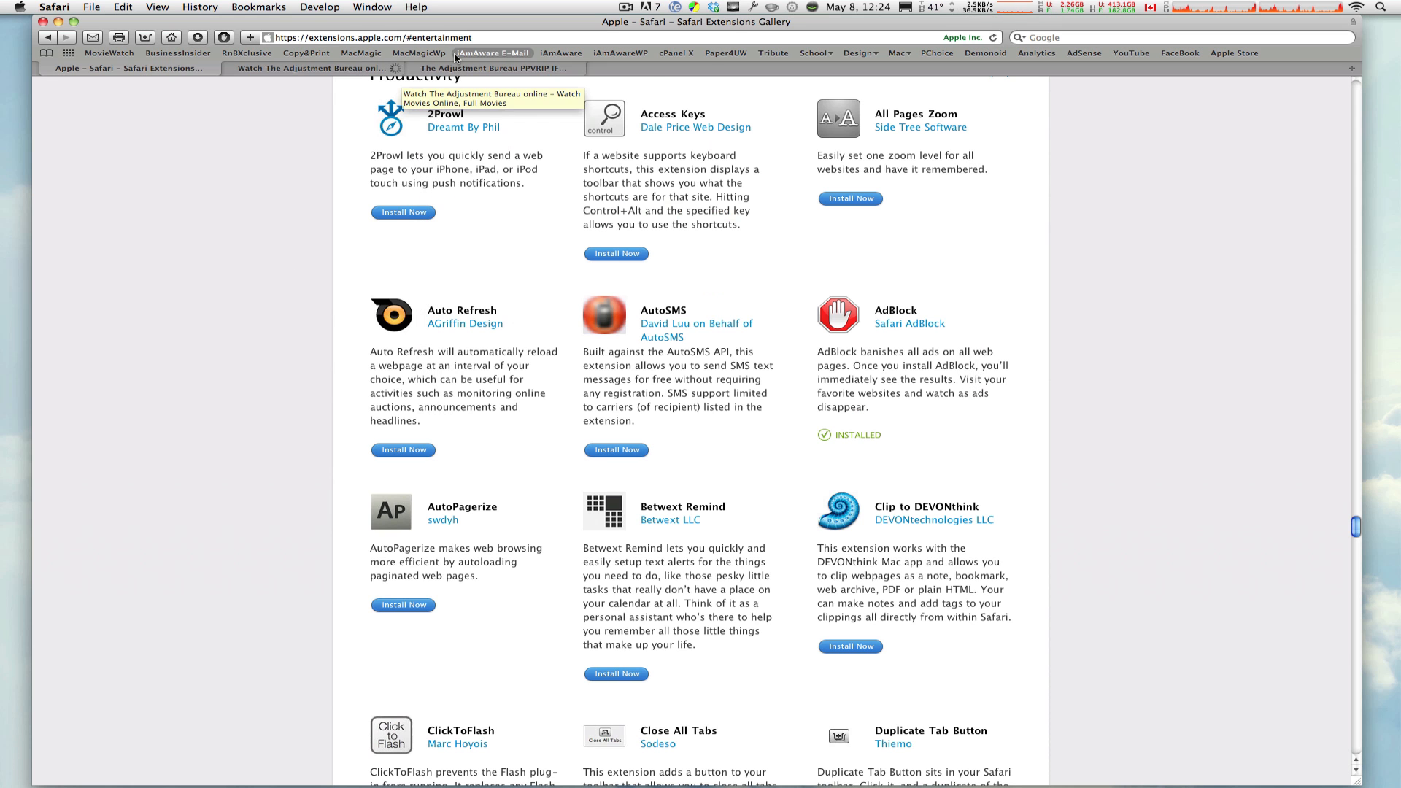
{"action": "left_click", "coordinate": [491, 68]}
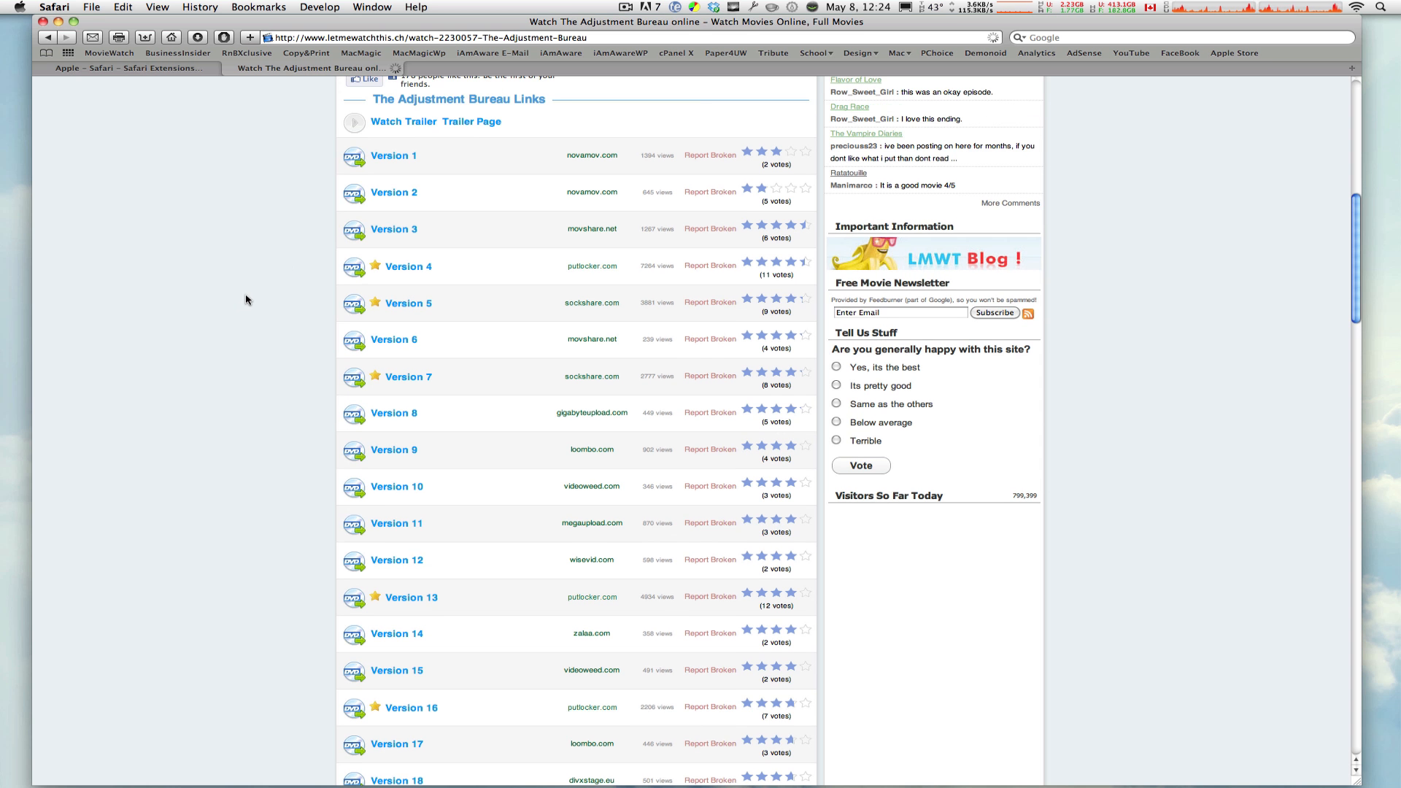
Open the Thor listing page and scroll down to its PutLocker version links.
{"action": "scroll", "scroll_direction": "up", "scroll_amount": 3}
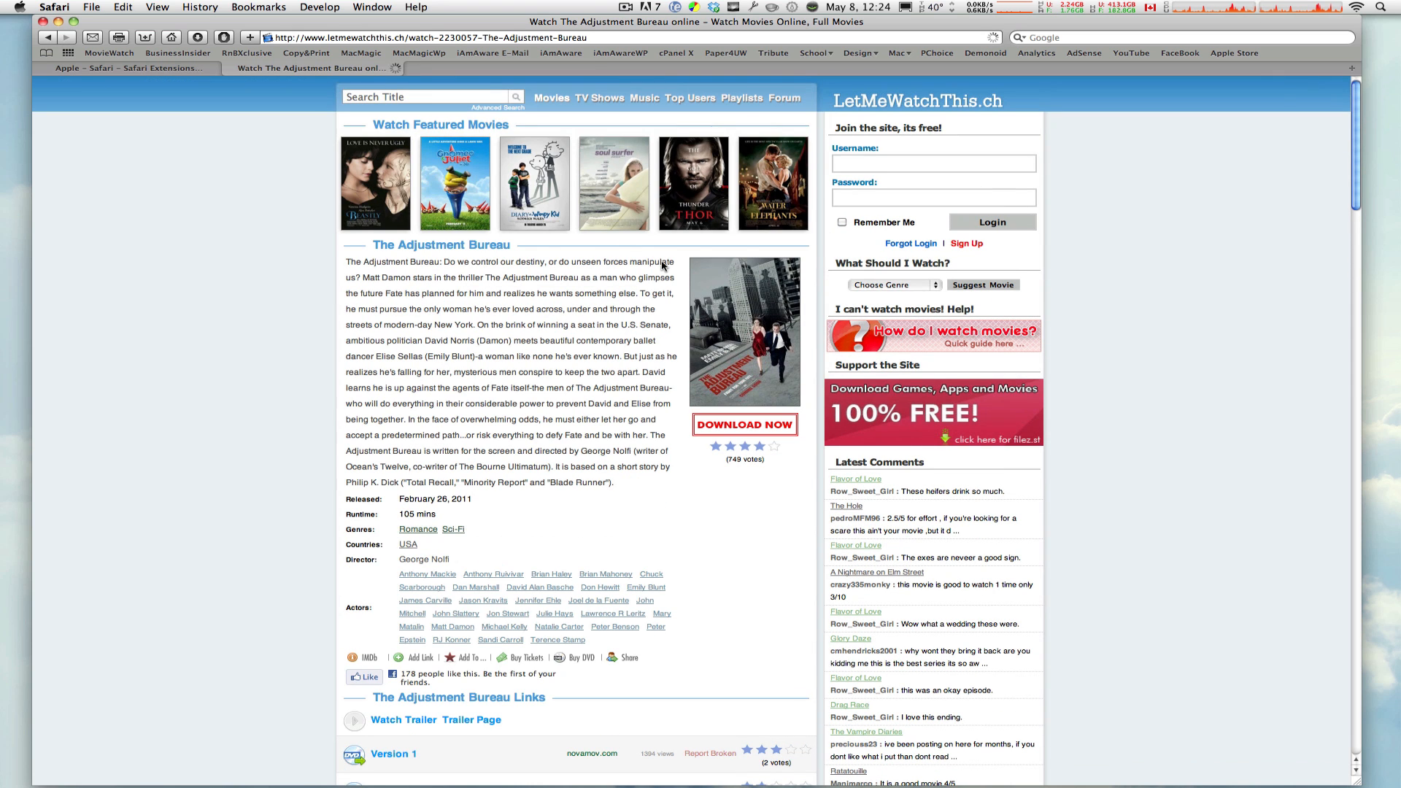
{"action": "left_click", "coordinate": [693, 183]}
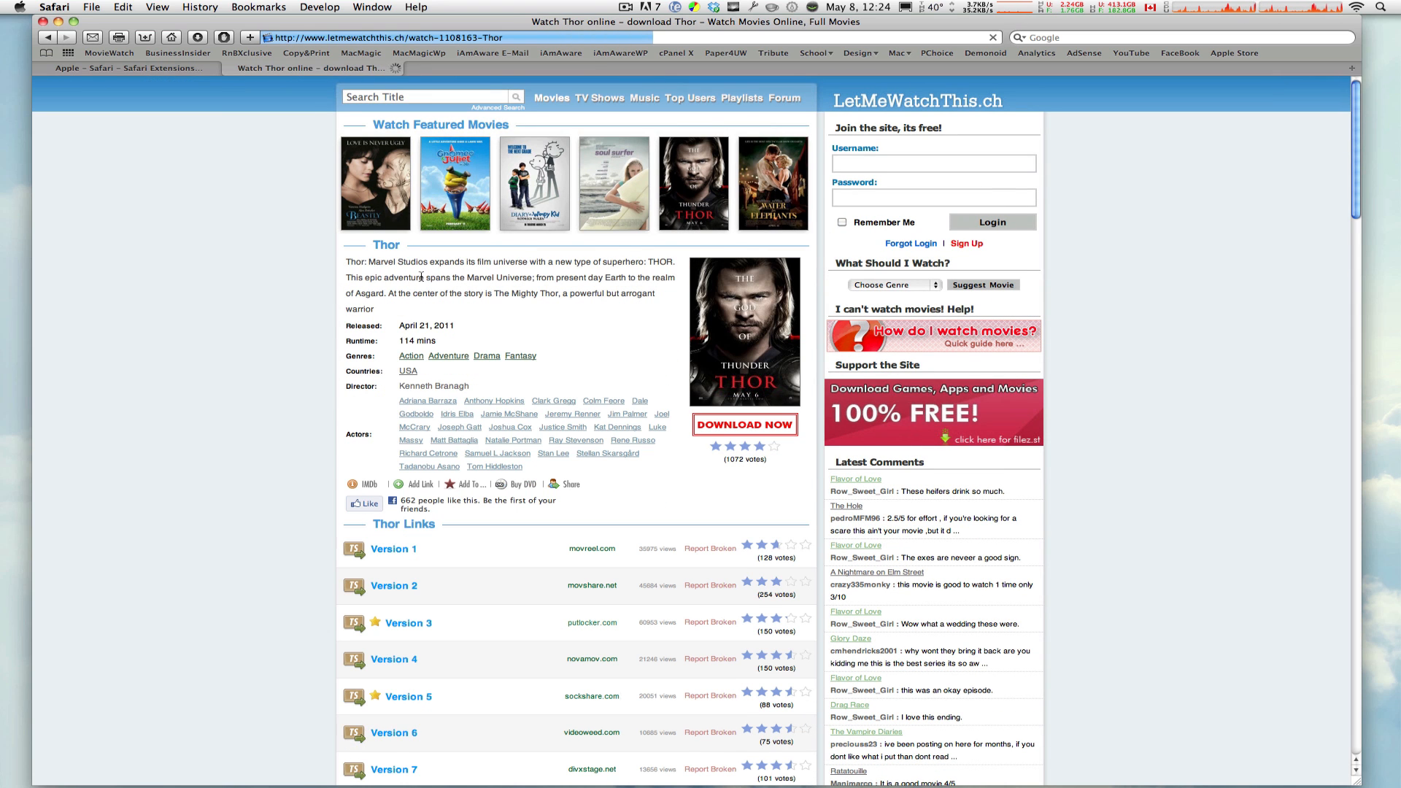
{"action": "scroll", "scroll_direction": "down", "scroll_amount": 3}
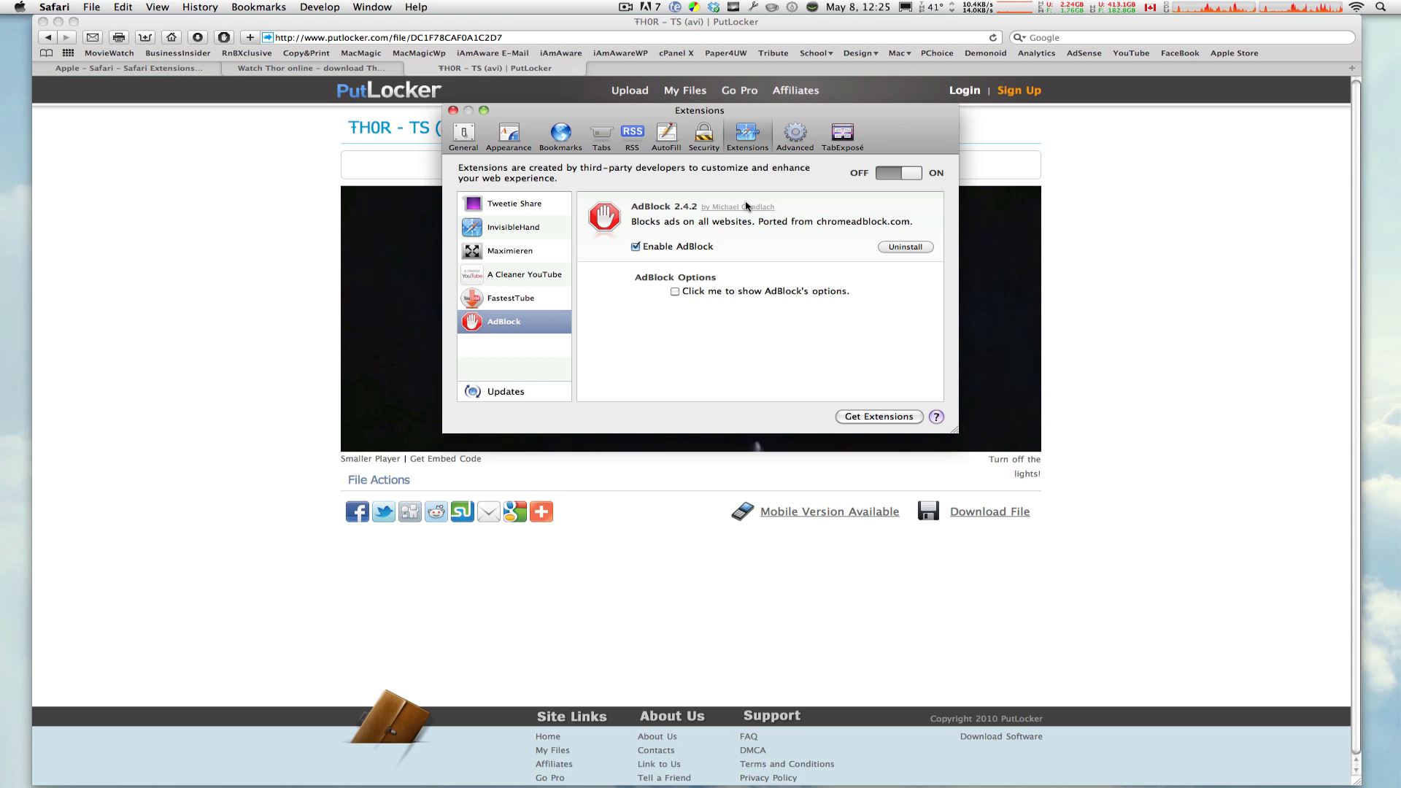
Play the Thor video on PutLocker with no ad, then close the Thor video and listing tabs.
{"action": "left_click", "coordinate": [451, 110]}
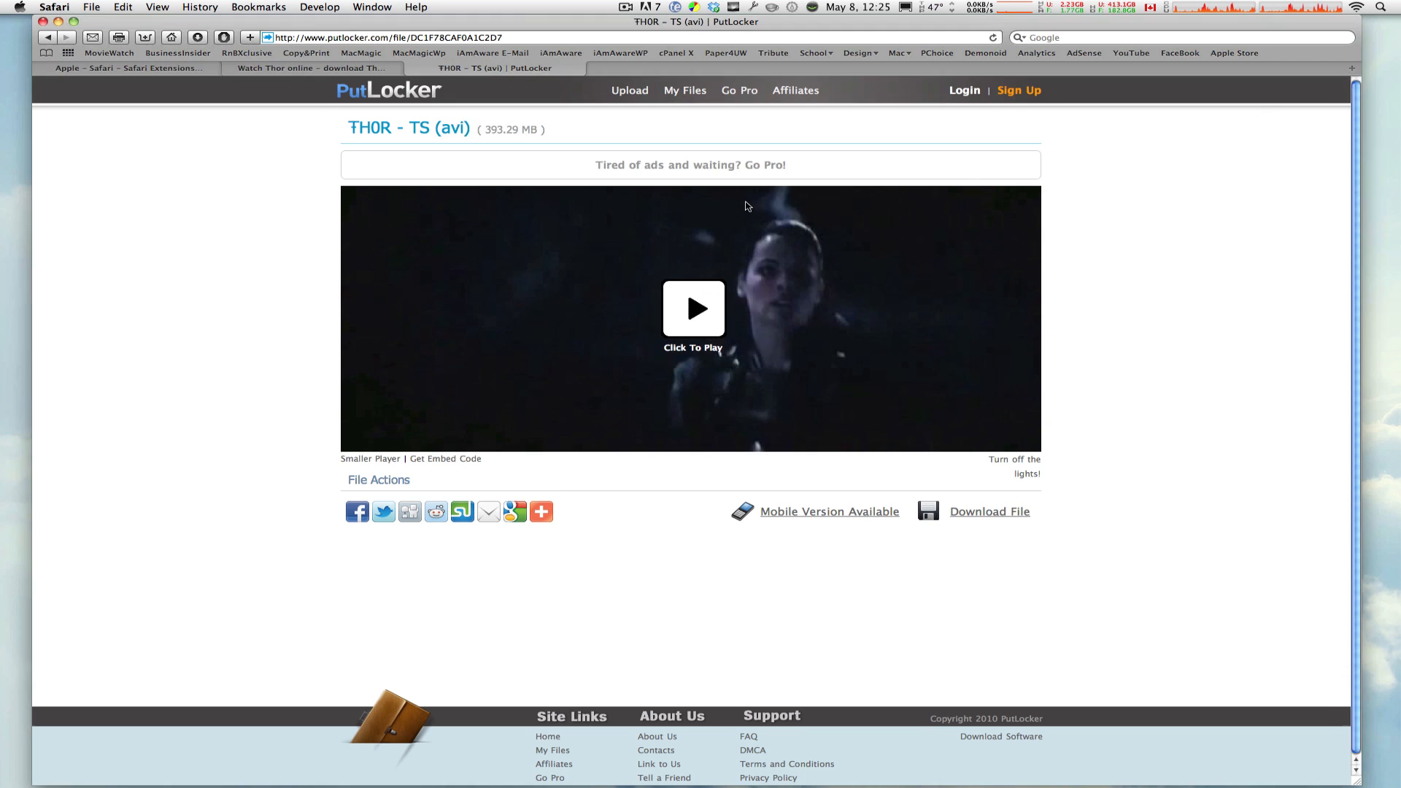
{"action": "mouse_move", "coordinate": [692, 309]}
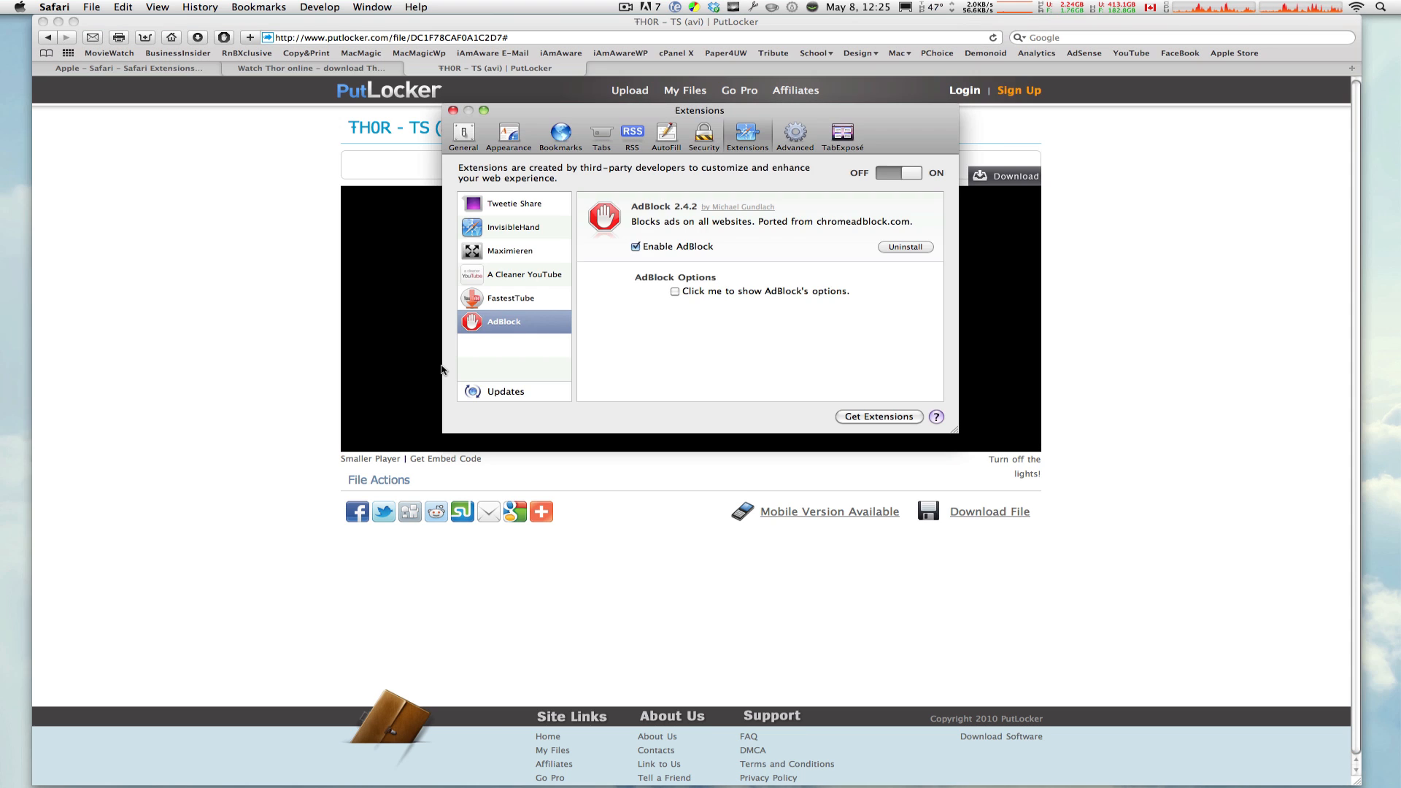
{"action": "left_click", "coordinate": [454, 110]}
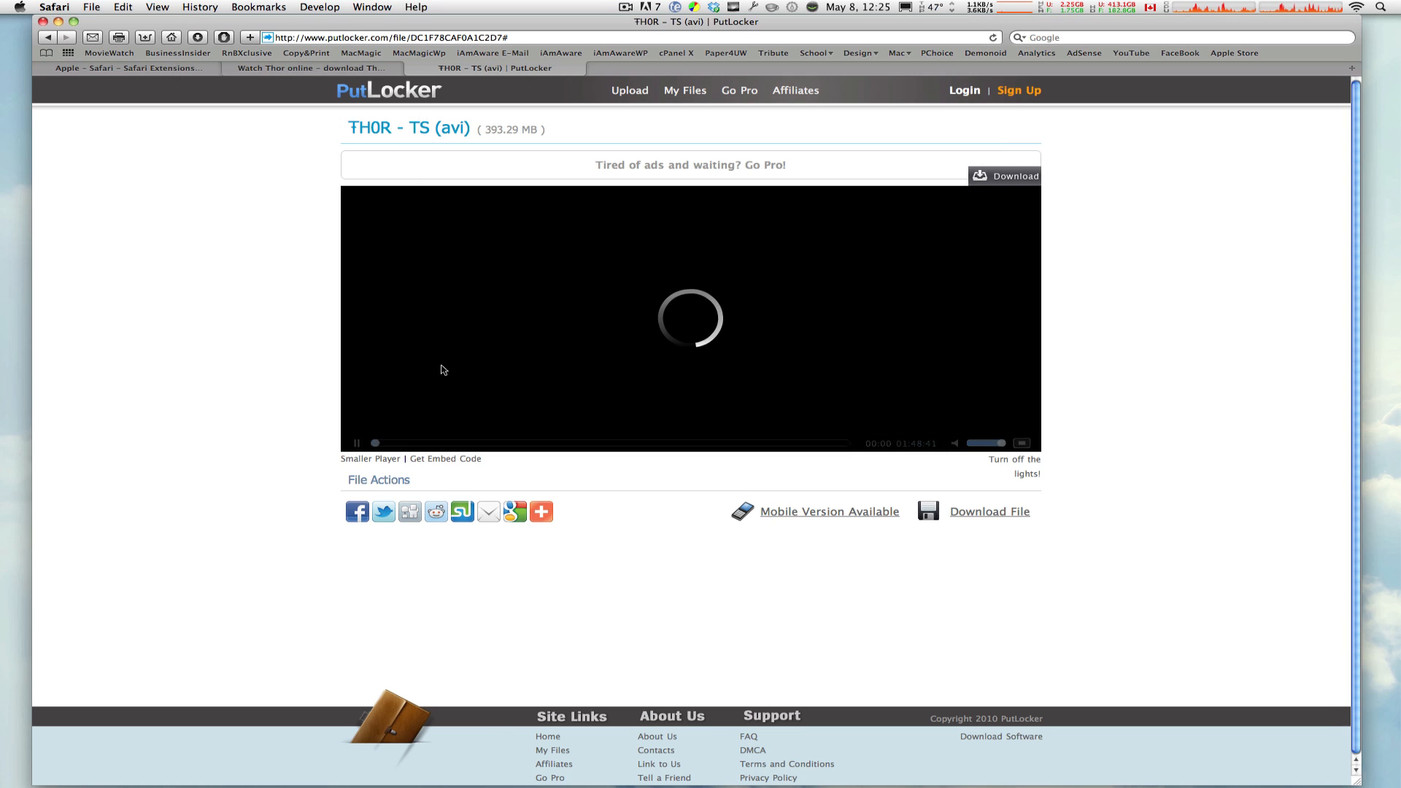
{"action": "left_click", "coordinate": [313, 68]}
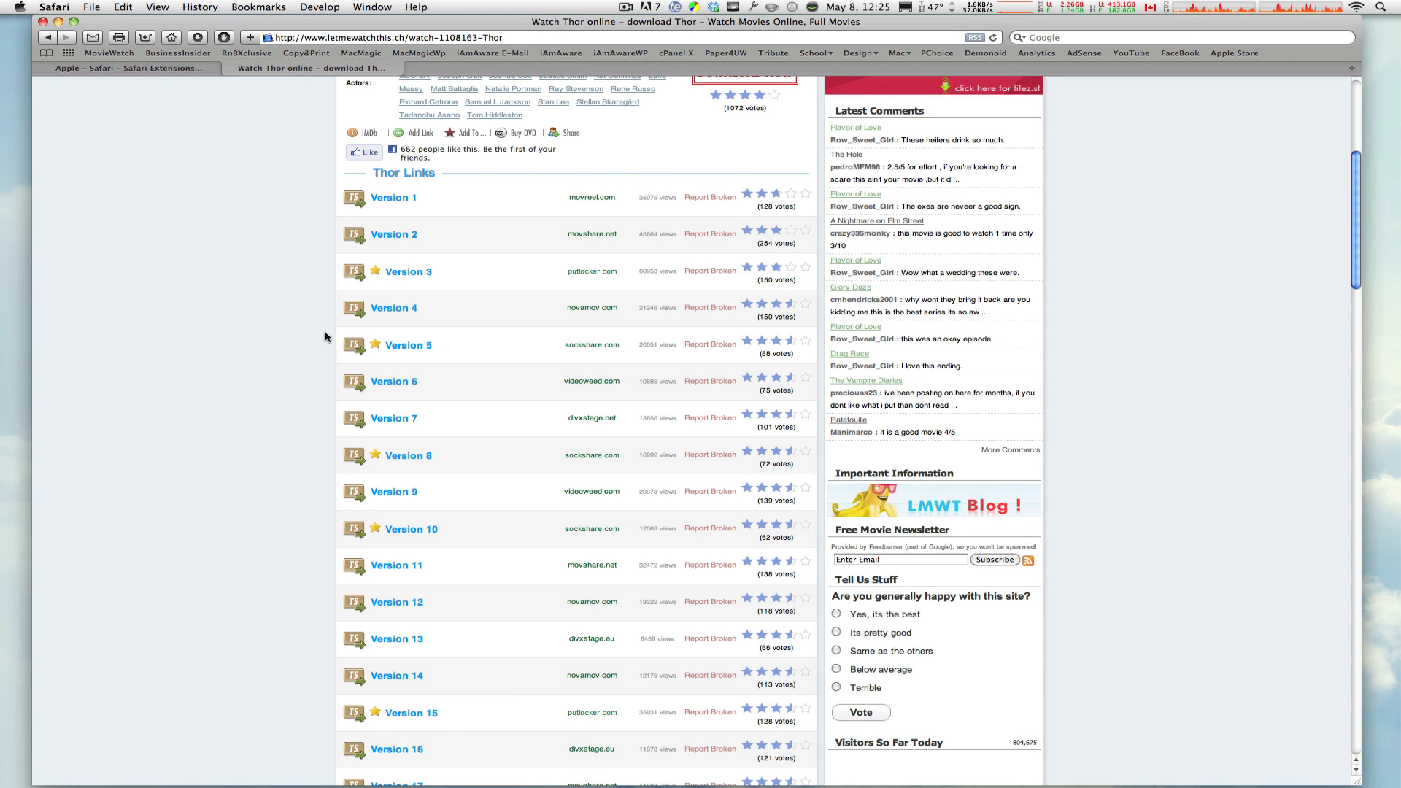
{"action": "left_click", "coordinate": [125, 68]}
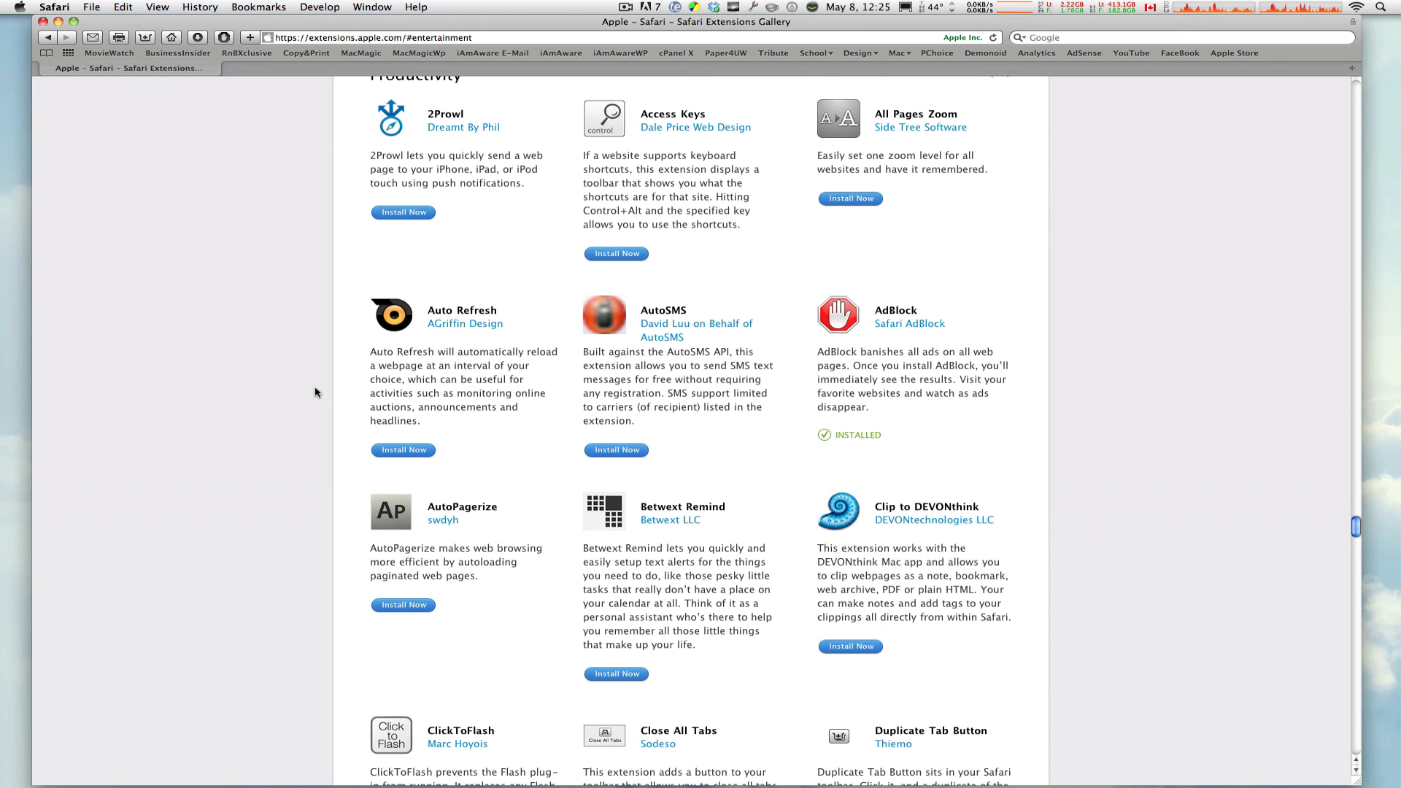
{"action": "scroll", "scroll_direction": "down", "scroll_amount": 3}
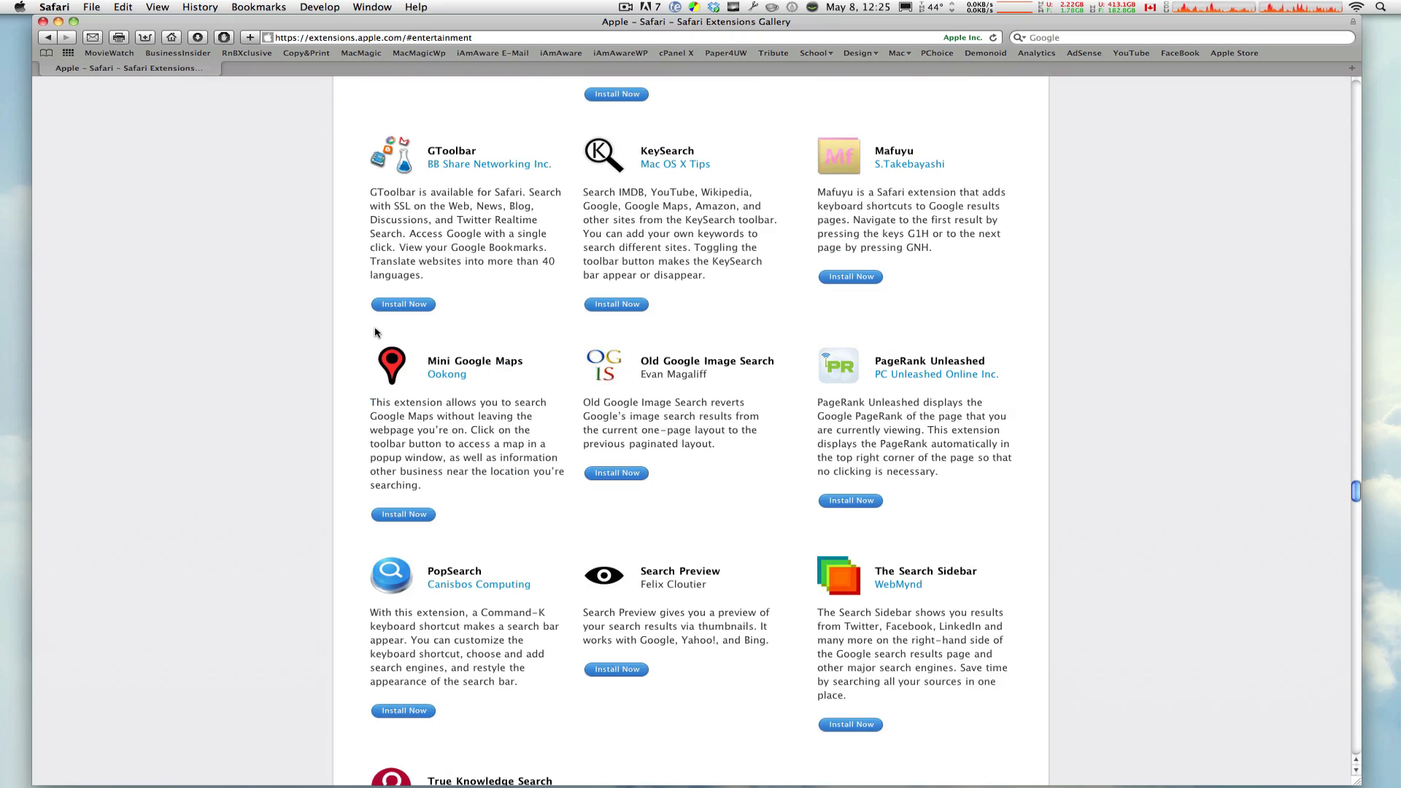
{"action": "scroll", "scroll_direction": "up", "scroll_amount": 3}
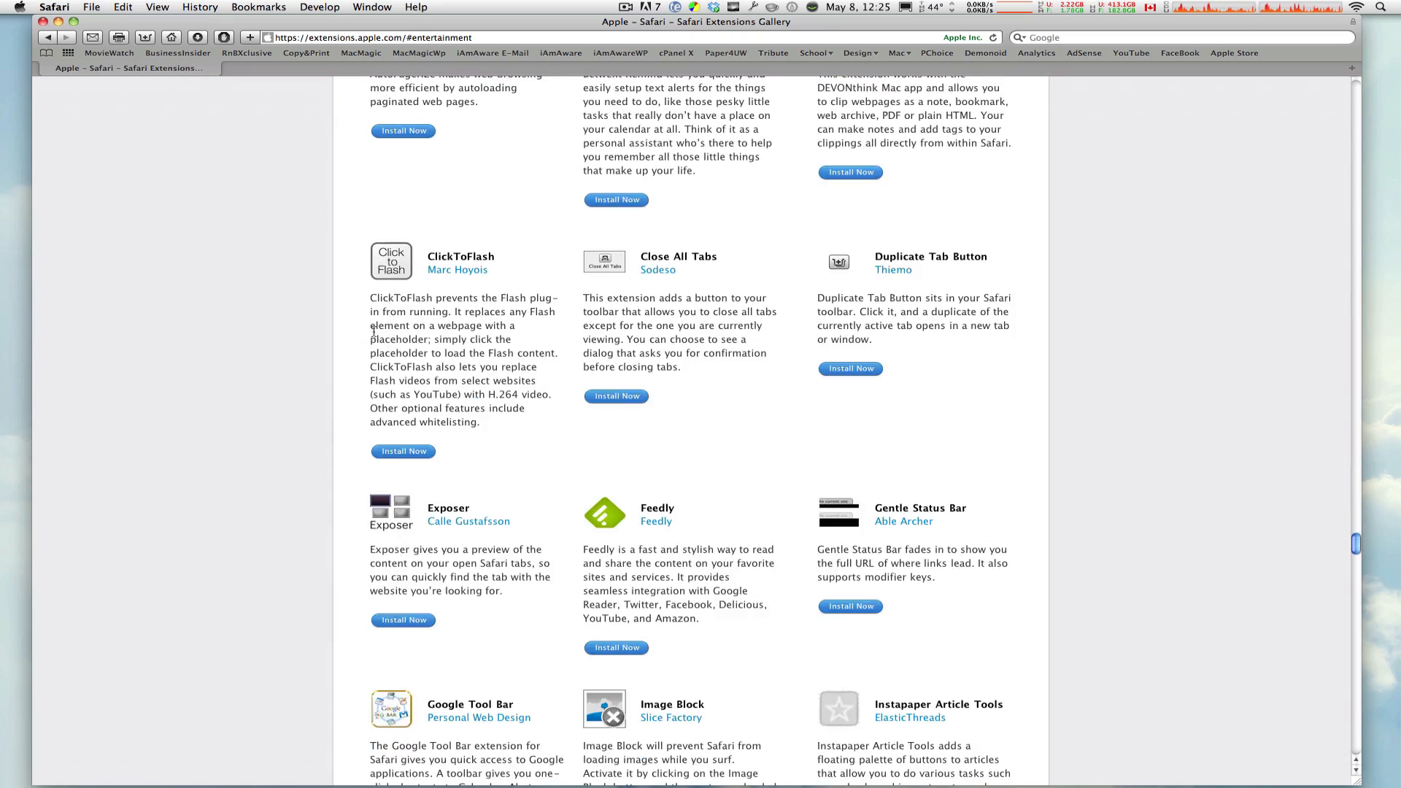
{"action": "scroll", "scroll_direction": "down", "scroll_amount": 3}
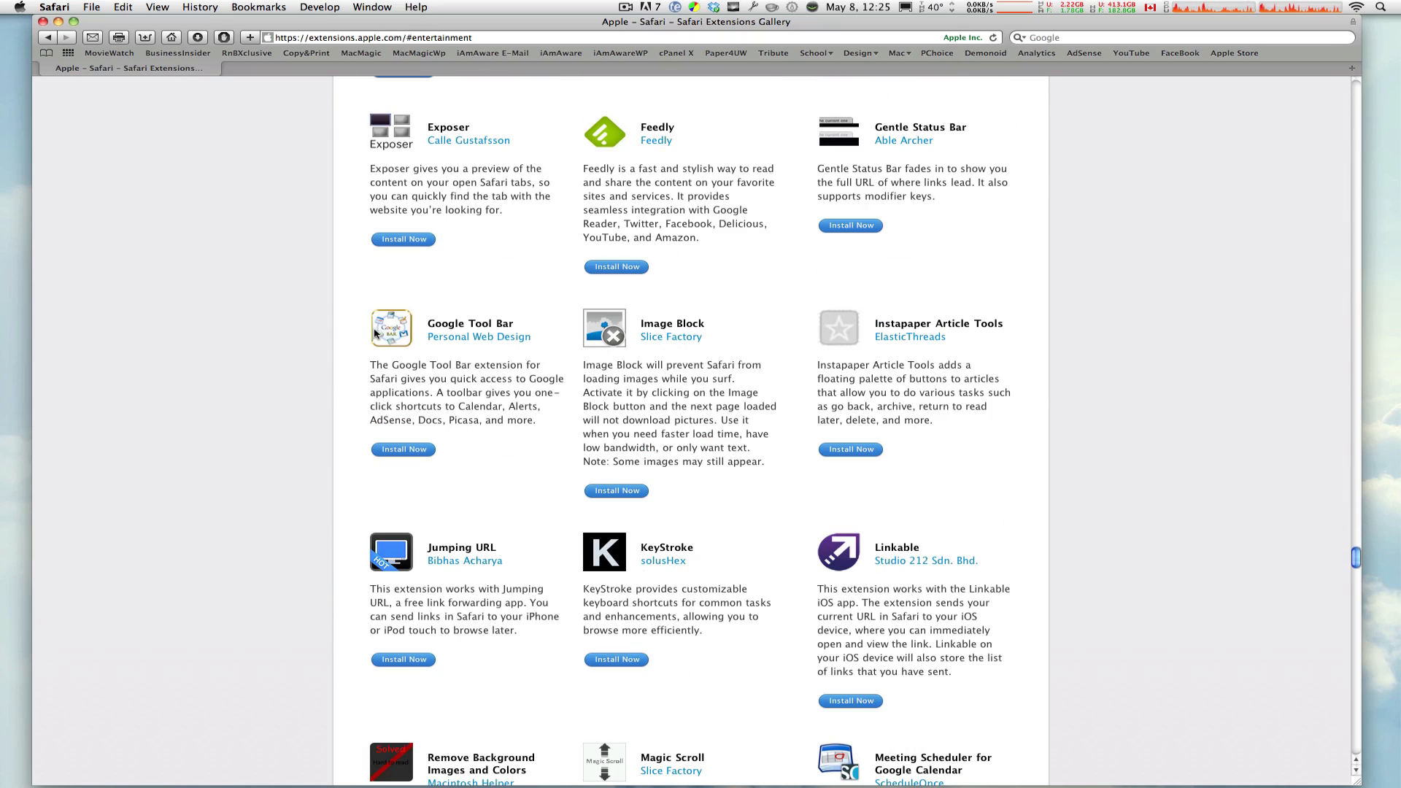